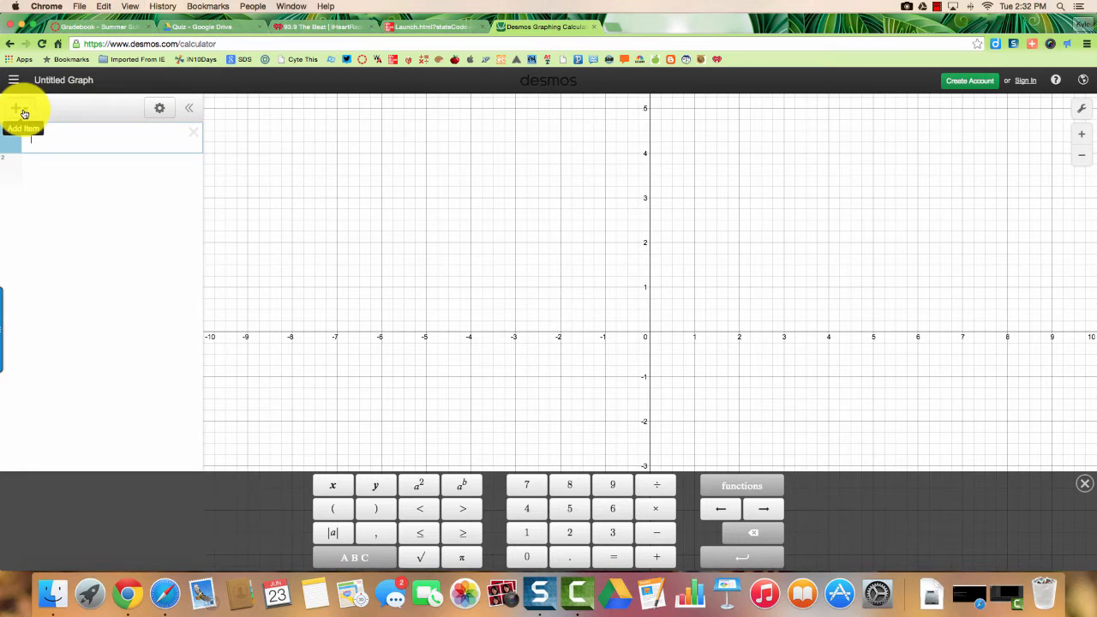
# Add an empty x1–y1 table to the expression list.
pyautogui.click(17, 107)
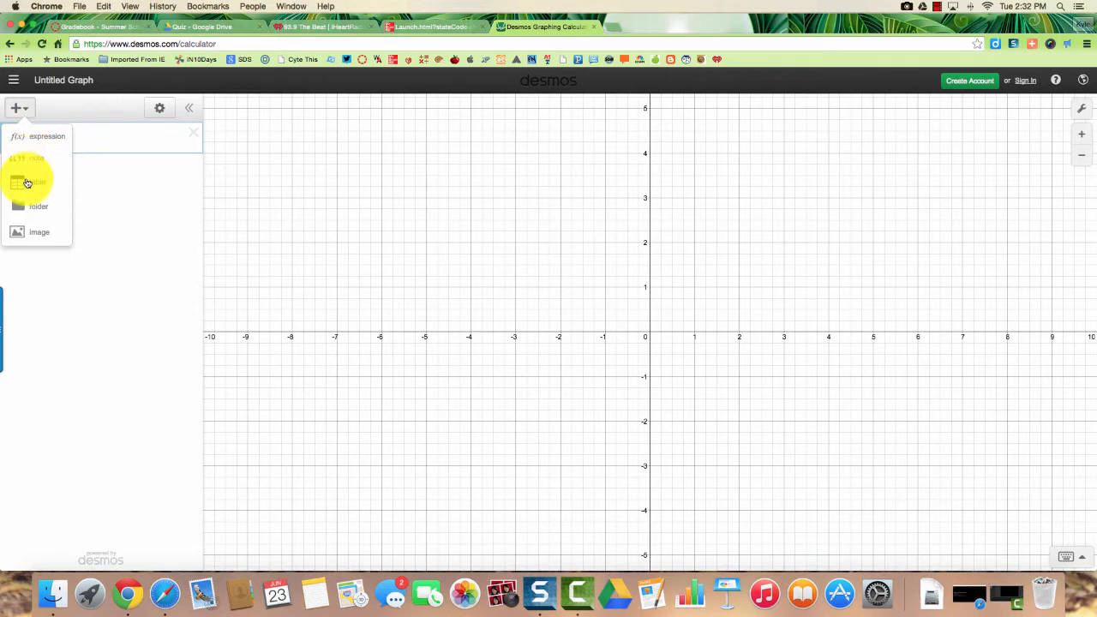
pyautogui.click(38, 181)
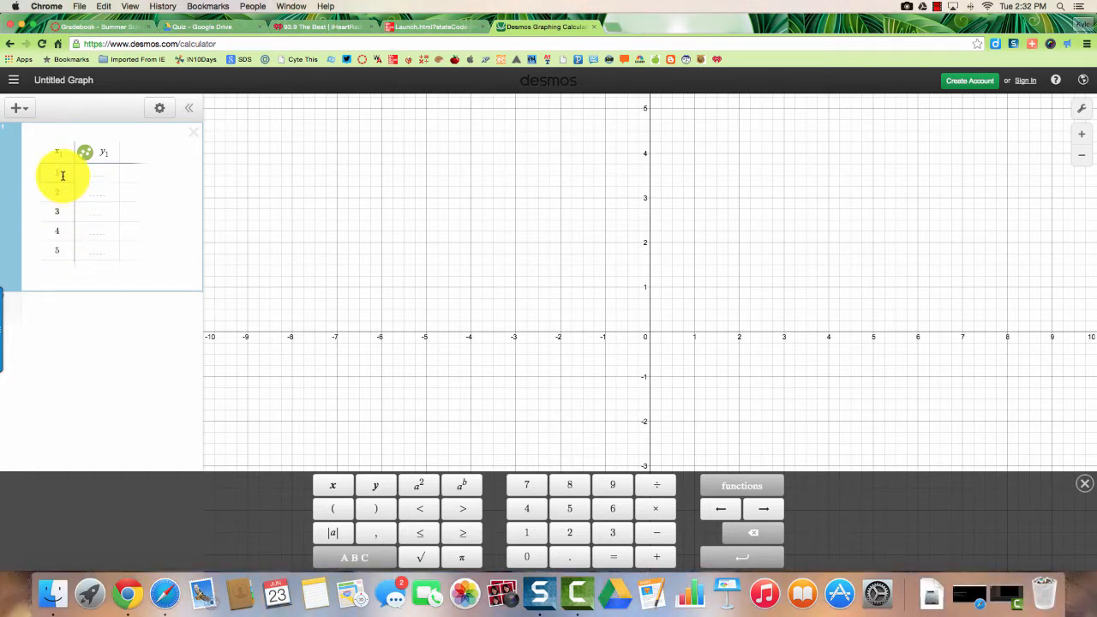
# Fill the x1 column with the years 1990, 2000, 2010, 2020, 2030.
pyautogui.write('1990')
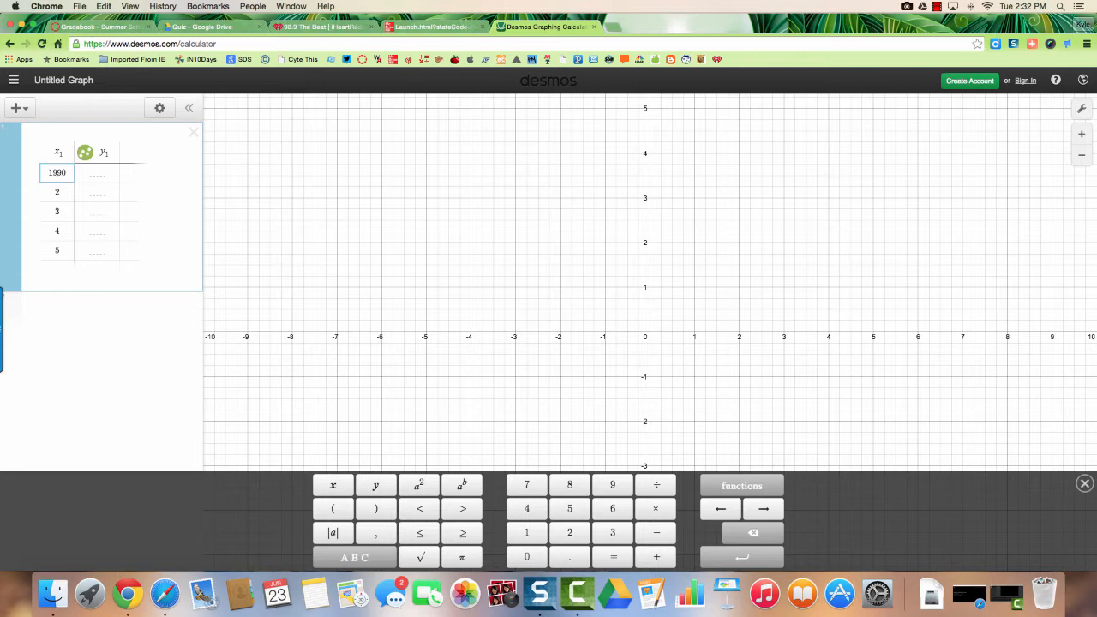
pyautogui.write('2000')
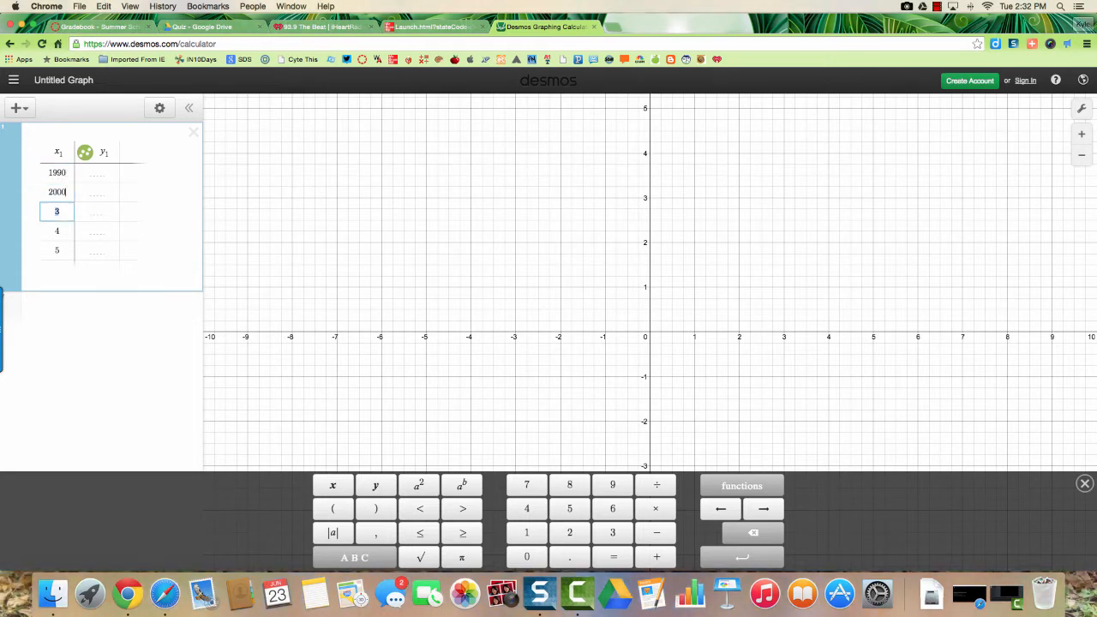
pyautogui.write('2010')
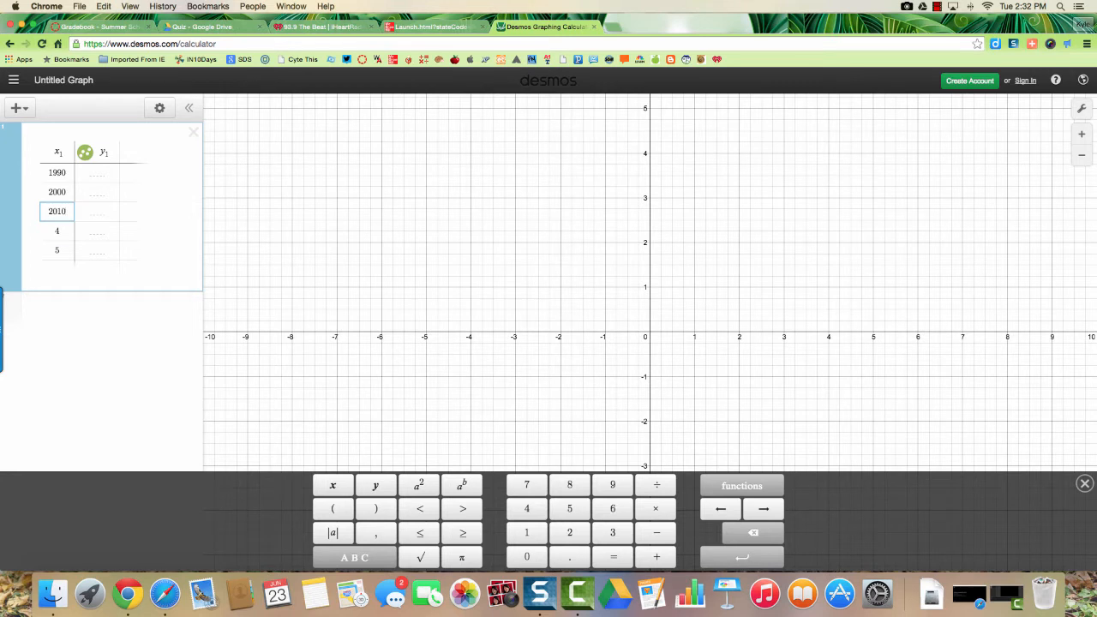
pyautogui.write('2020')
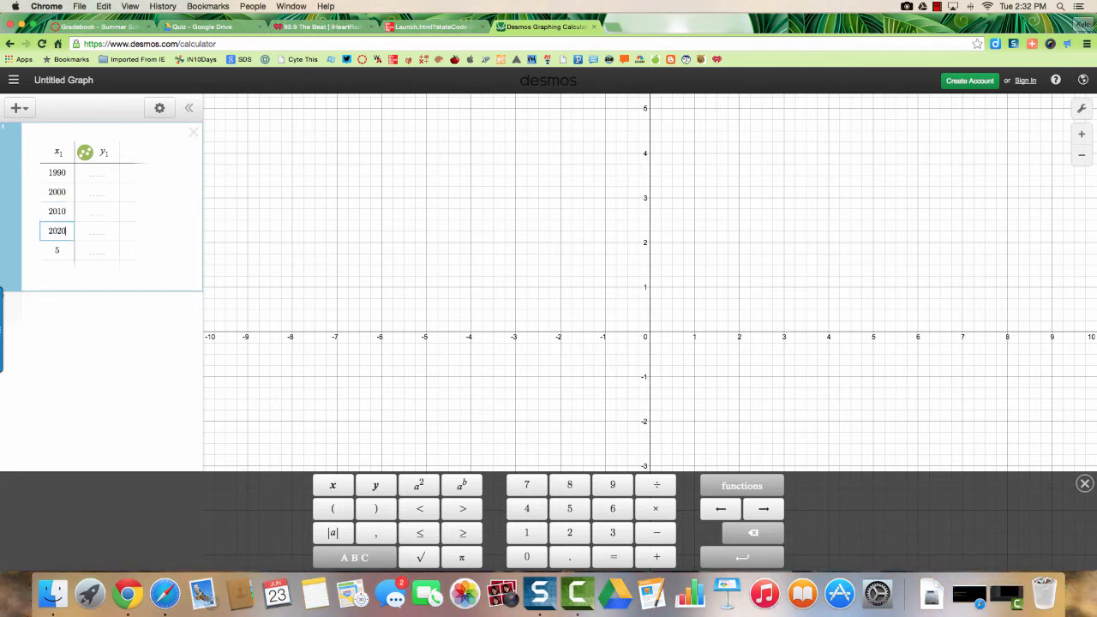
pyautogui.click(56, 250)
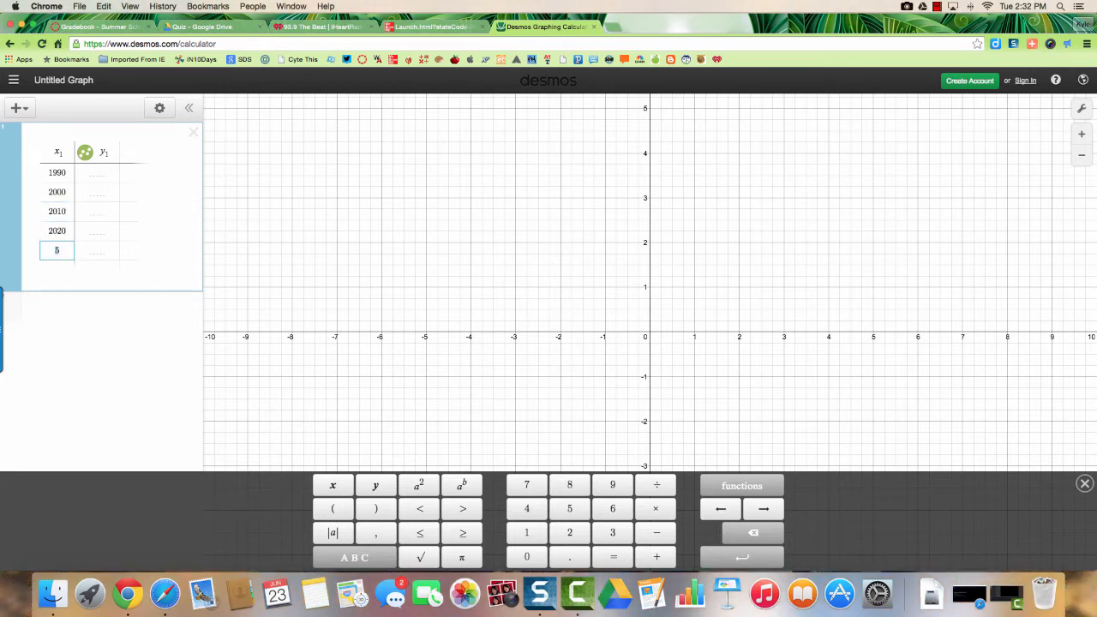
pyautogui.write('2030')
pyautogui.click(98, 171)
pyautogui.write('3.')
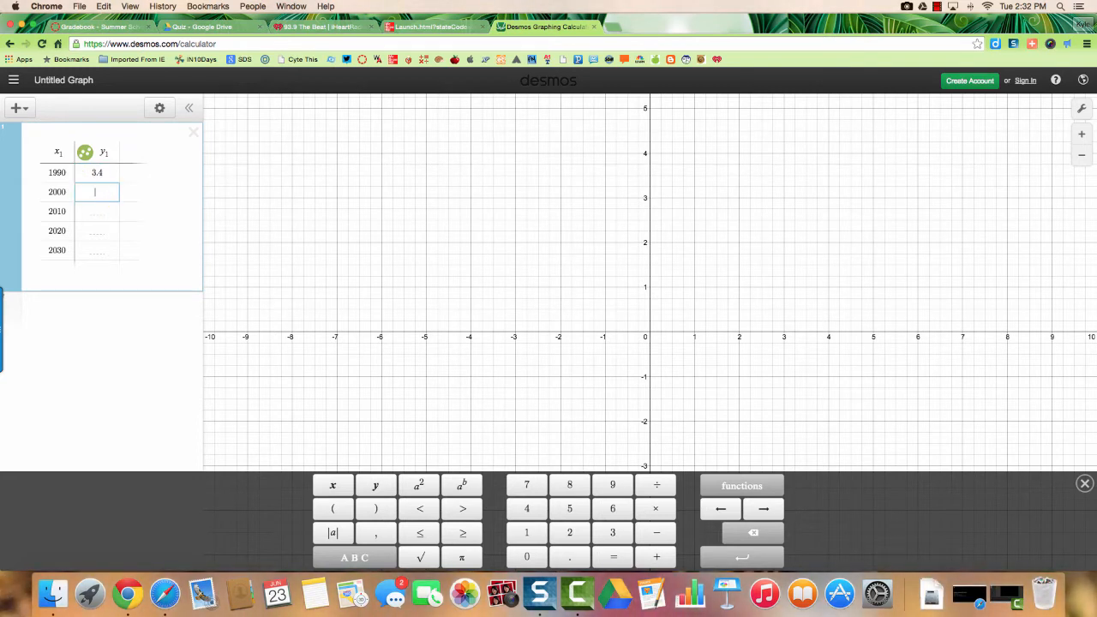
# Fill the y1 column with the values 3.4, 4.6, 5.3, 6.7, 7.7.
pyautogui.write('4')
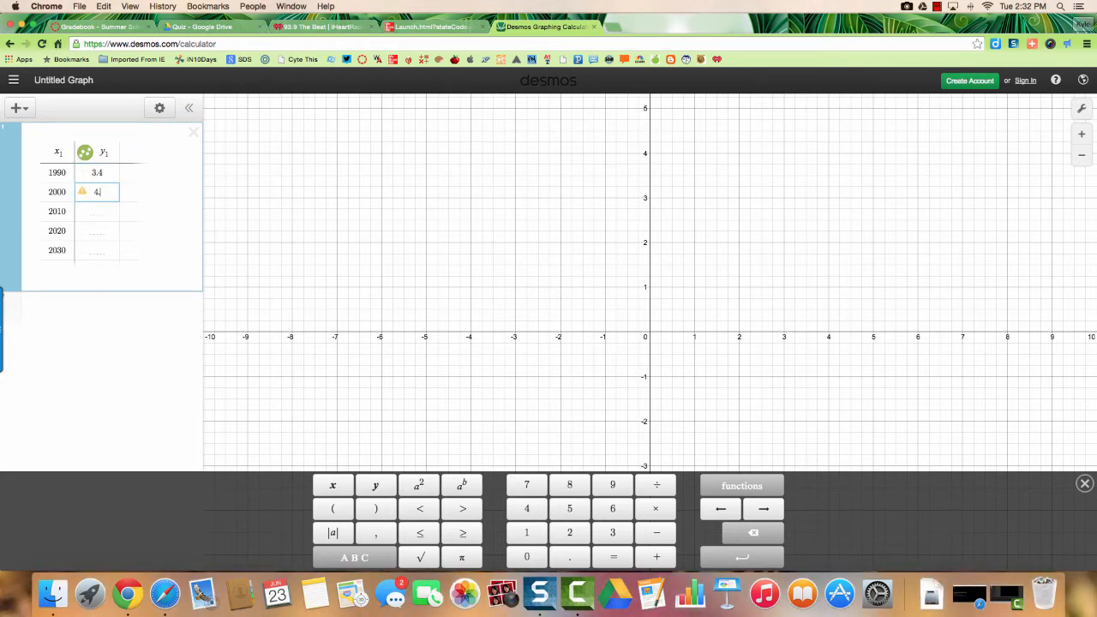
pyautogui.write('5.3')
pyautogui.click(98, 250)
pyautogui.write('7.7')
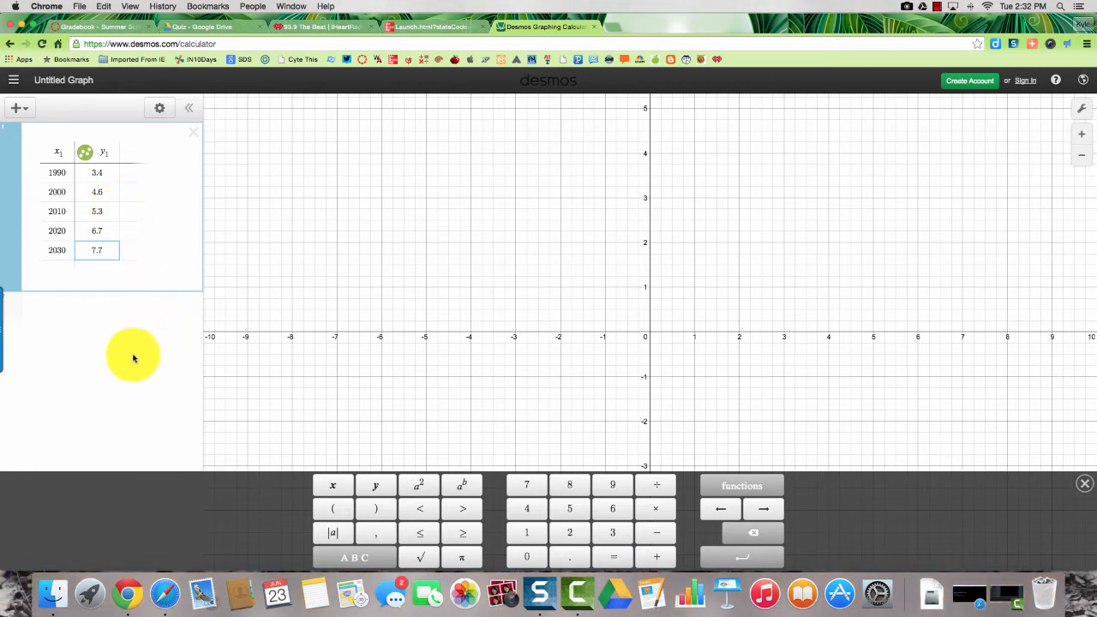
# Leave the table and start a blank expression line beneath it.
pyautogui.click(1083, 483)
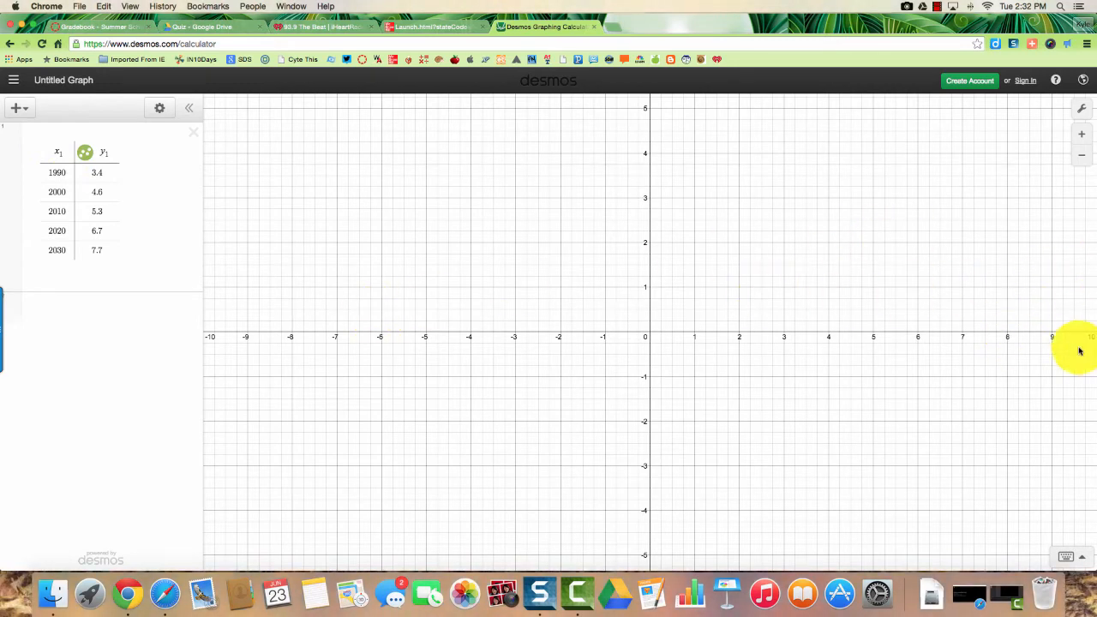
pyautogui.moveTo(1080, 317)
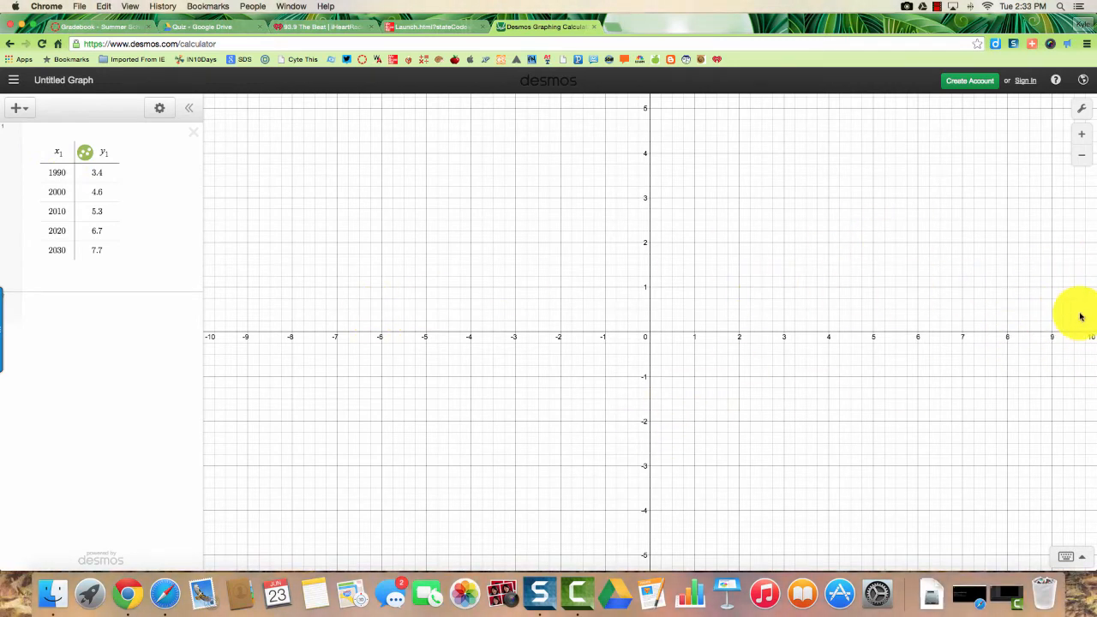
pyautogui.moveTo(178, 268)
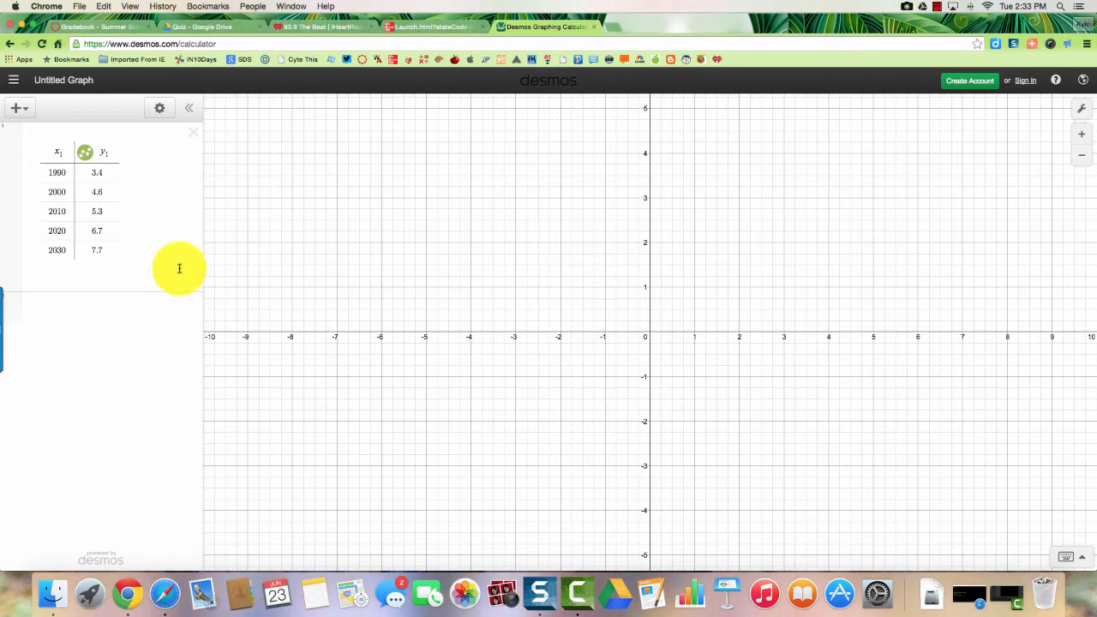
pyautogui.moveTo(96, 312)
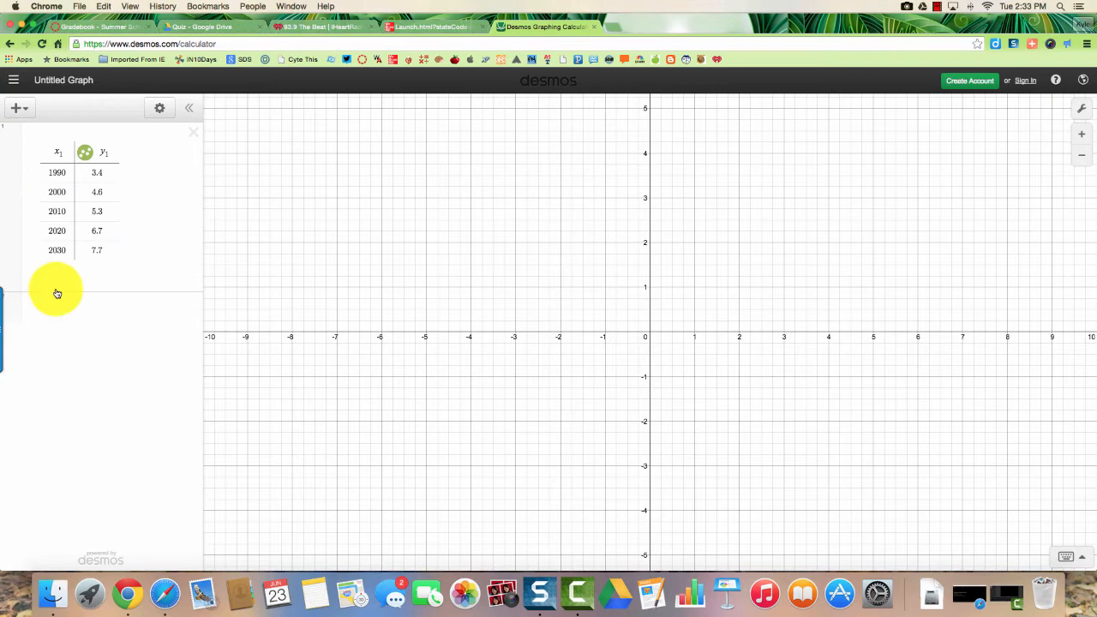
pyautogui.click(86, 306)
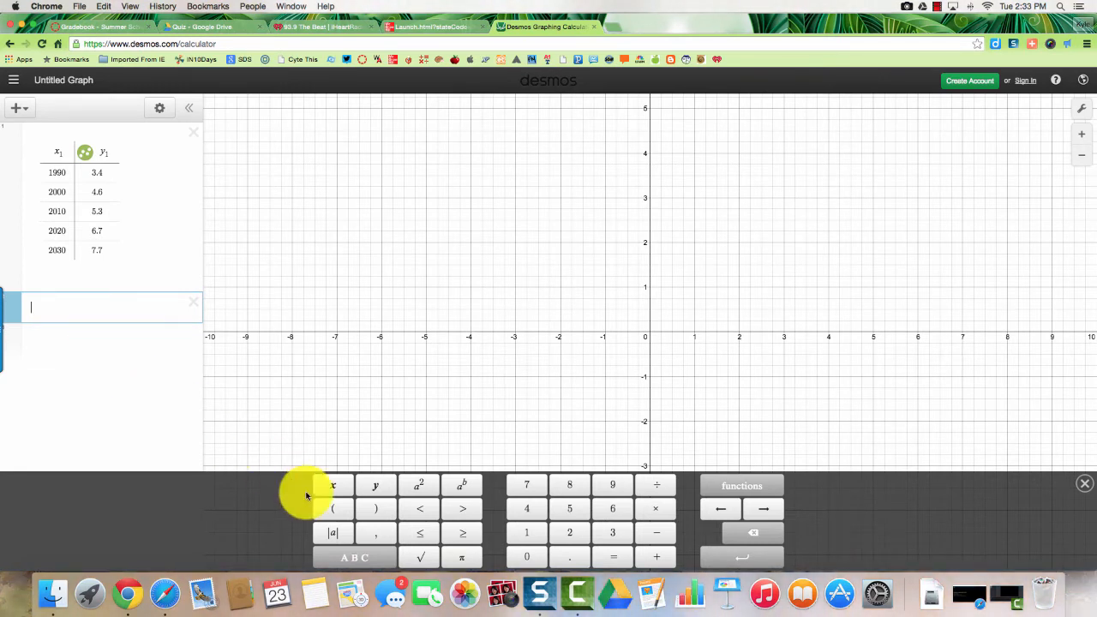
pyautogui.moveTo(375, 491)
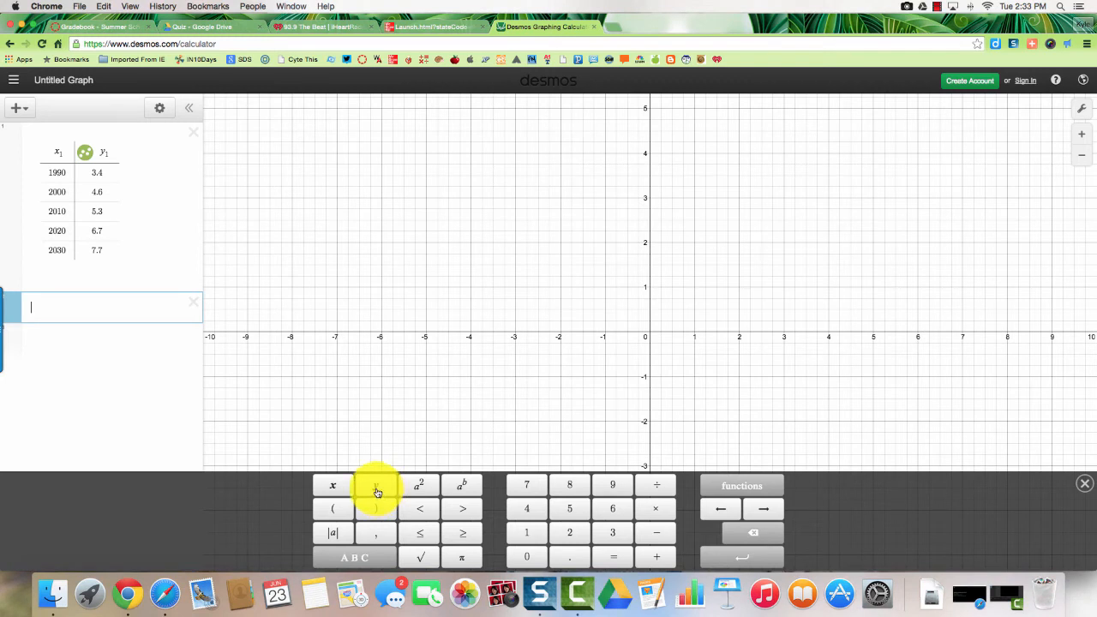
# Enter the linear regression y1 ~ mx1 + b, yielding m = 0.107, b = −209.53, r² = 0.993.
pyautogui.write('y1')
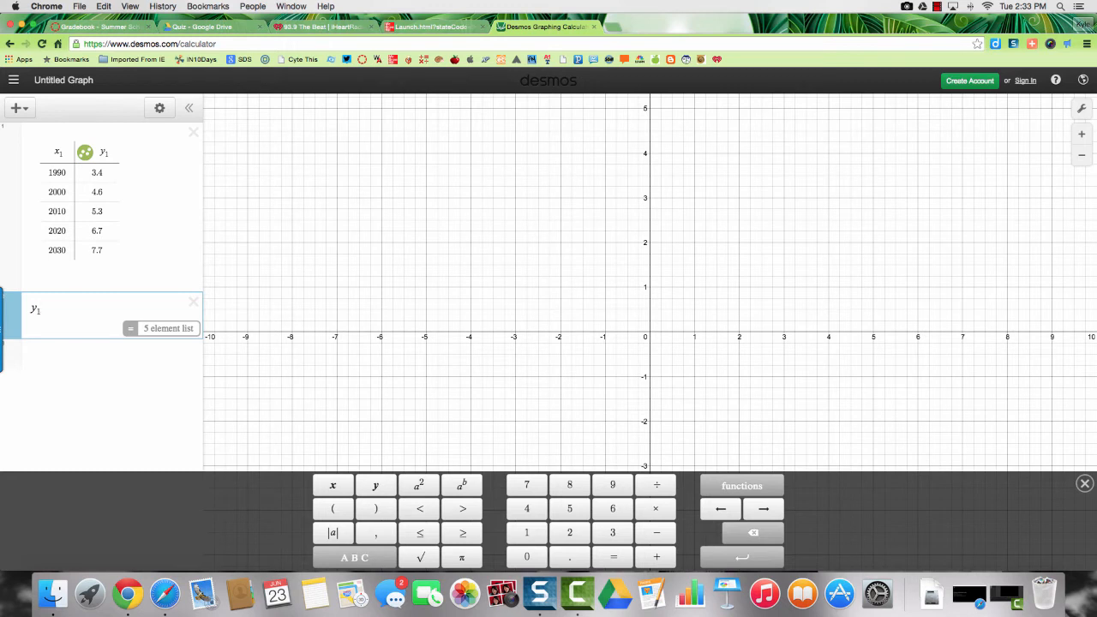
pyautogui.write('~')
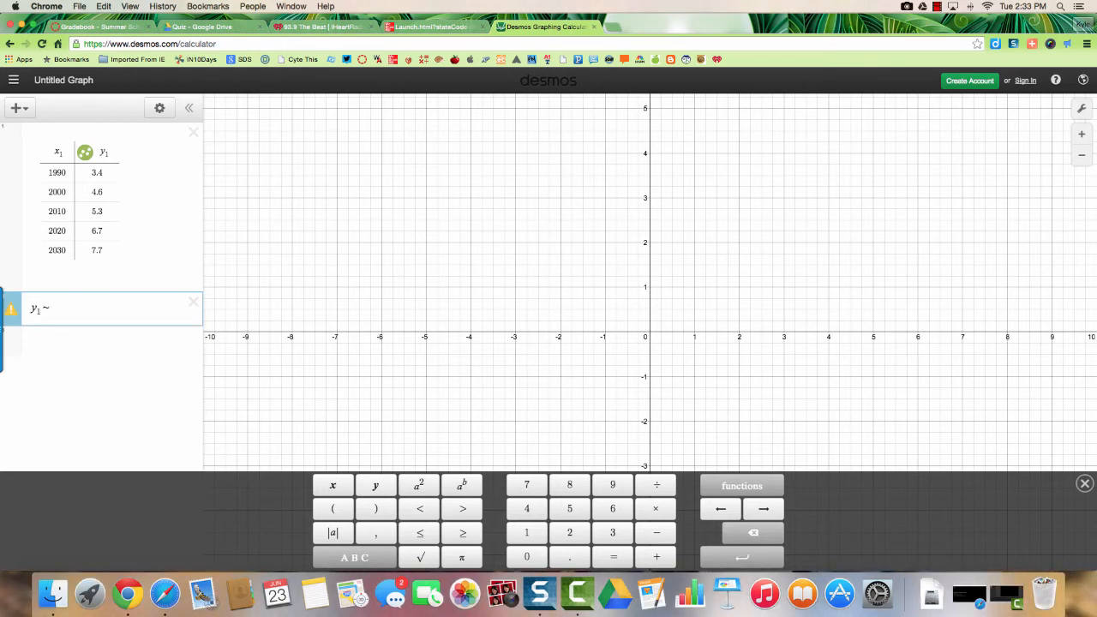
pyautogui.write('m')
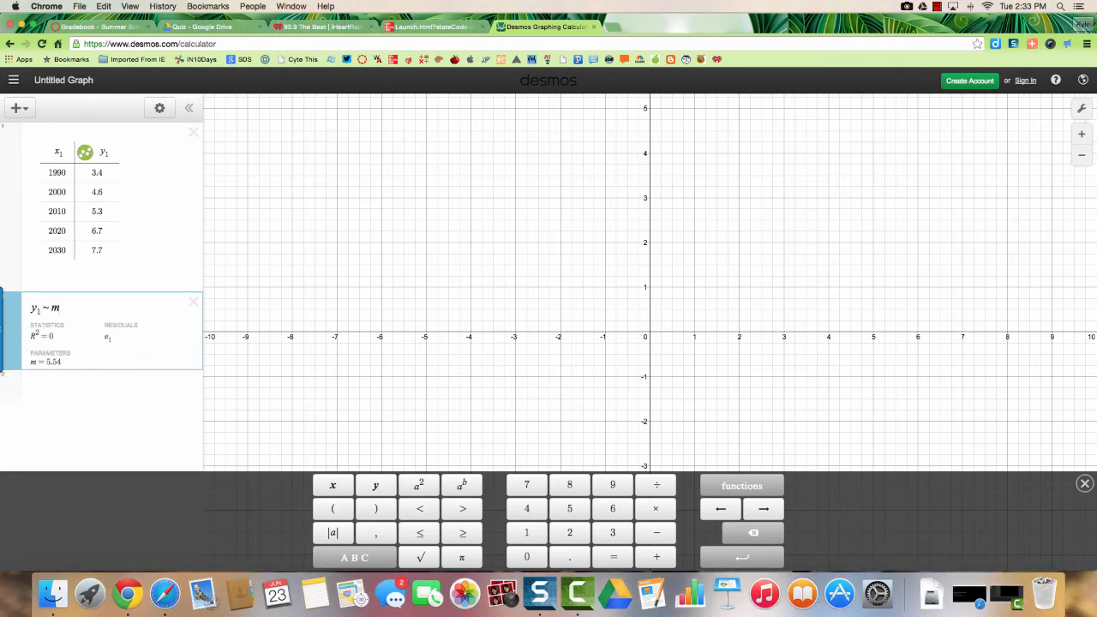
pyautogui.write('x_1')
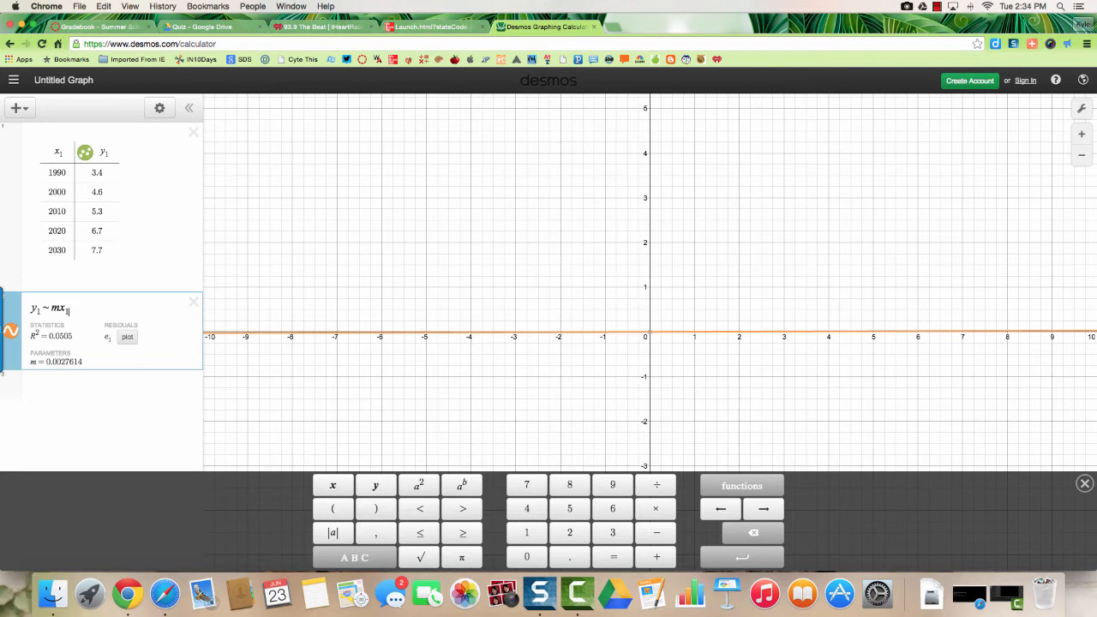
pyautogui.write('+')
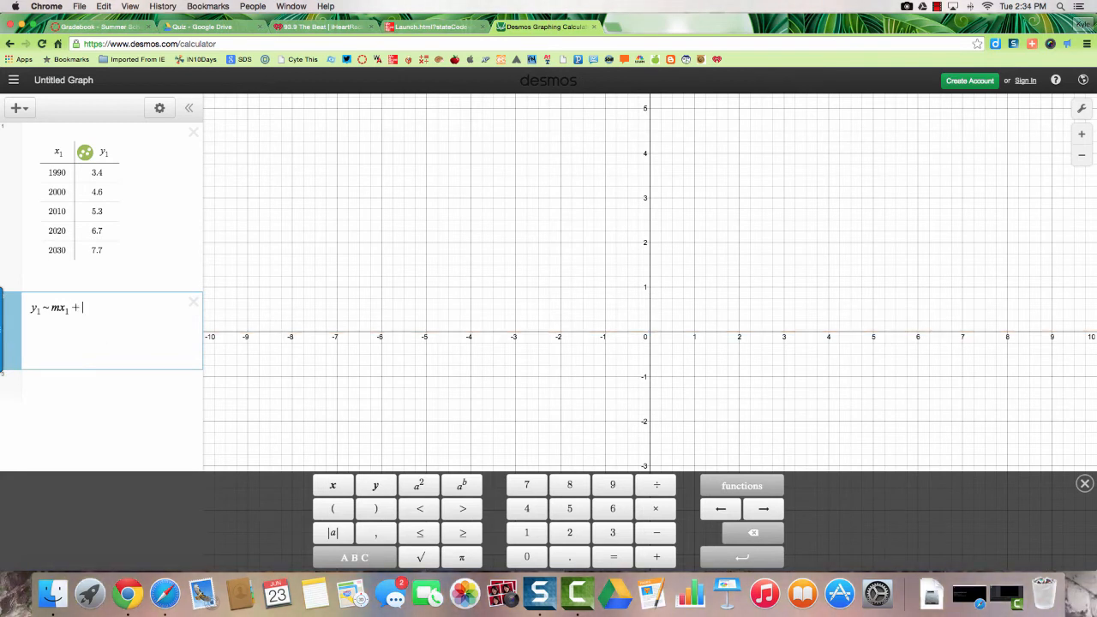
pyautogui.write('b')
pyautogui.click(101, 385)
pyautogui.write('y =')
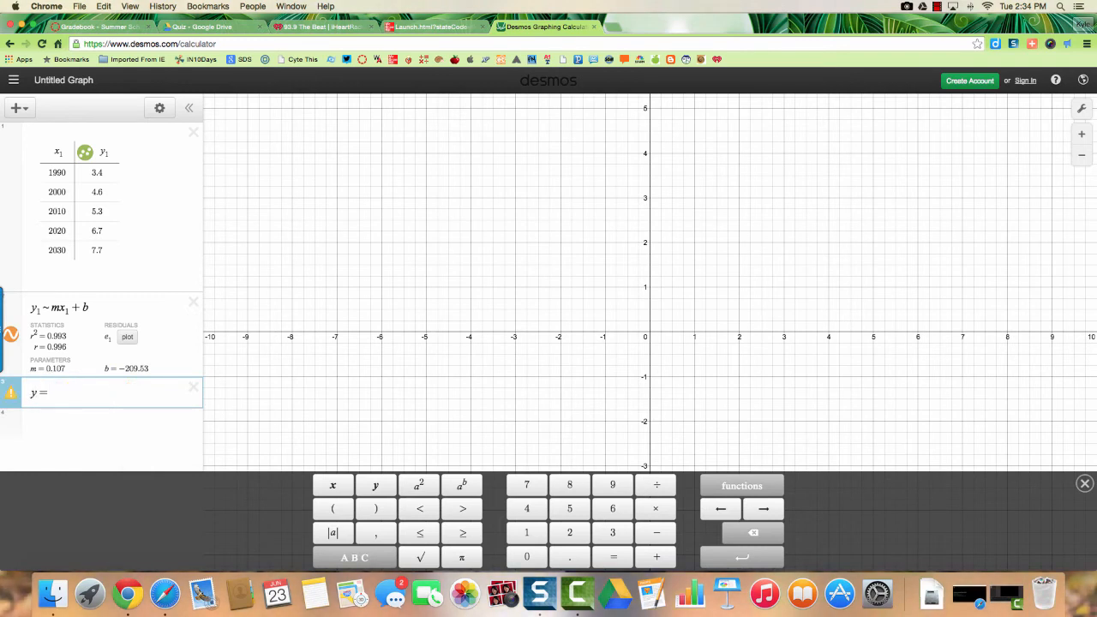
# Enter the rounded regression line y = 0.11x − 209.53 below the fit.
pyautogui.write('0.1')
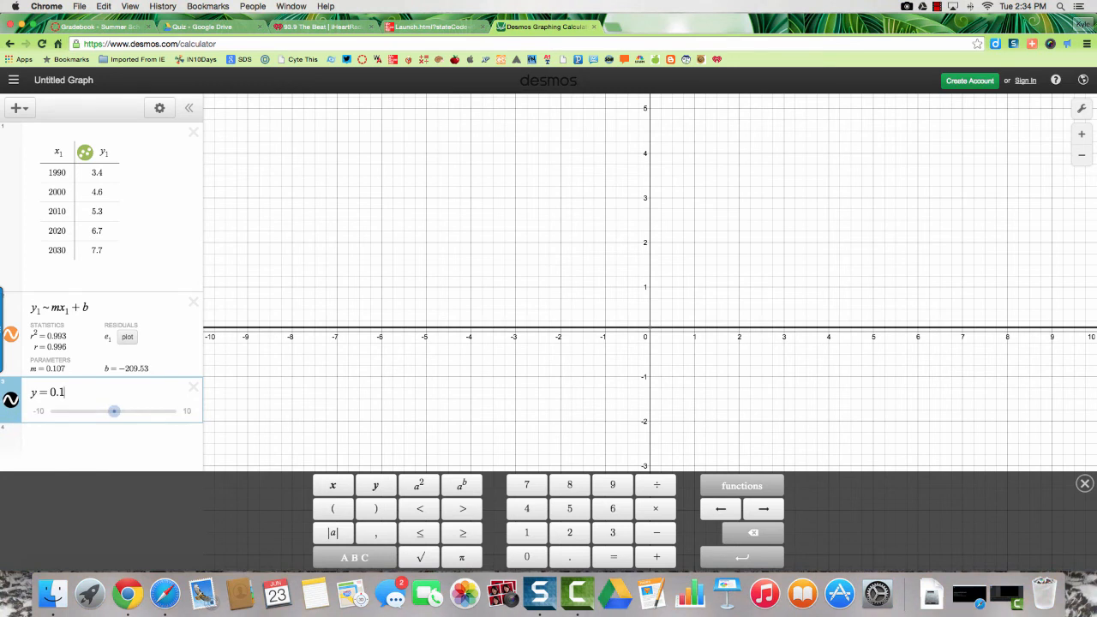
pyautogui.write('1x')
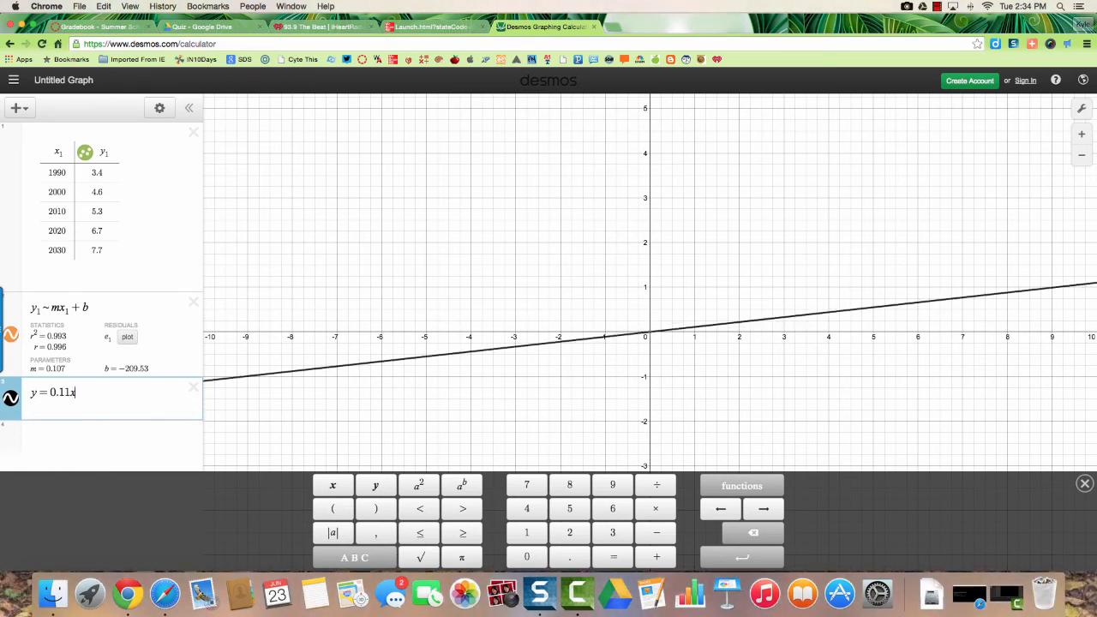
pyautogui.write('−')
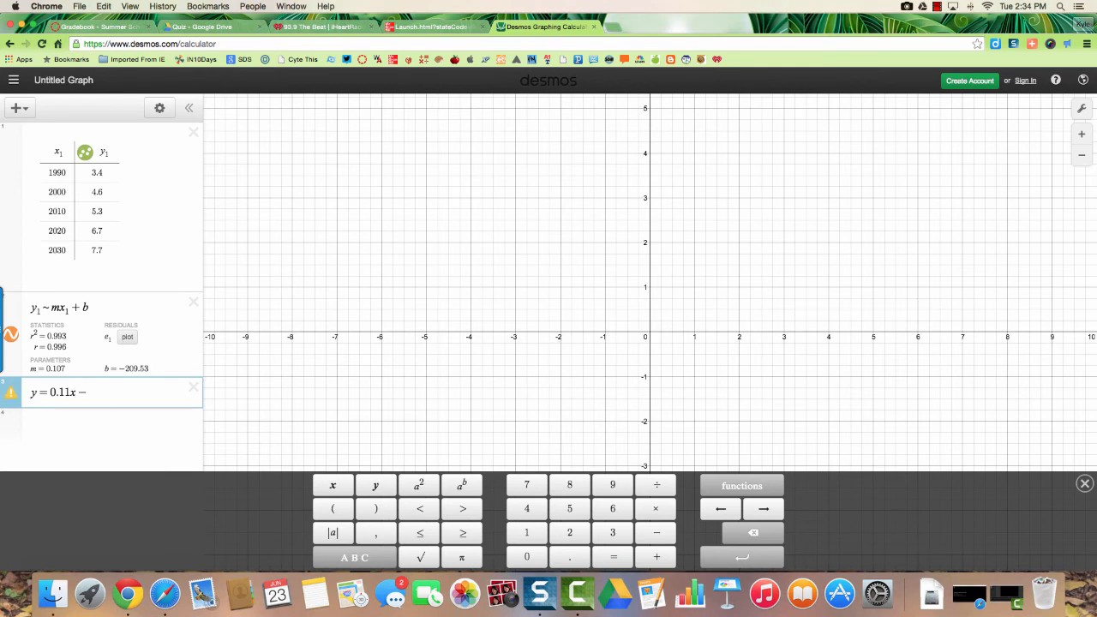
pyautogui.write('209')
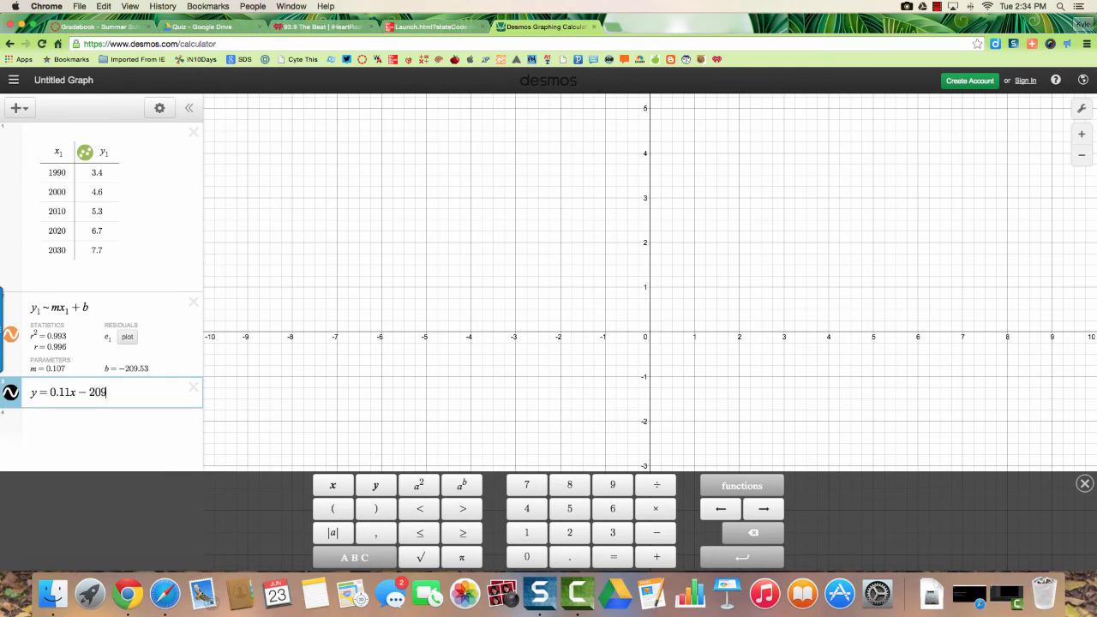
pyautogui.write('.53')
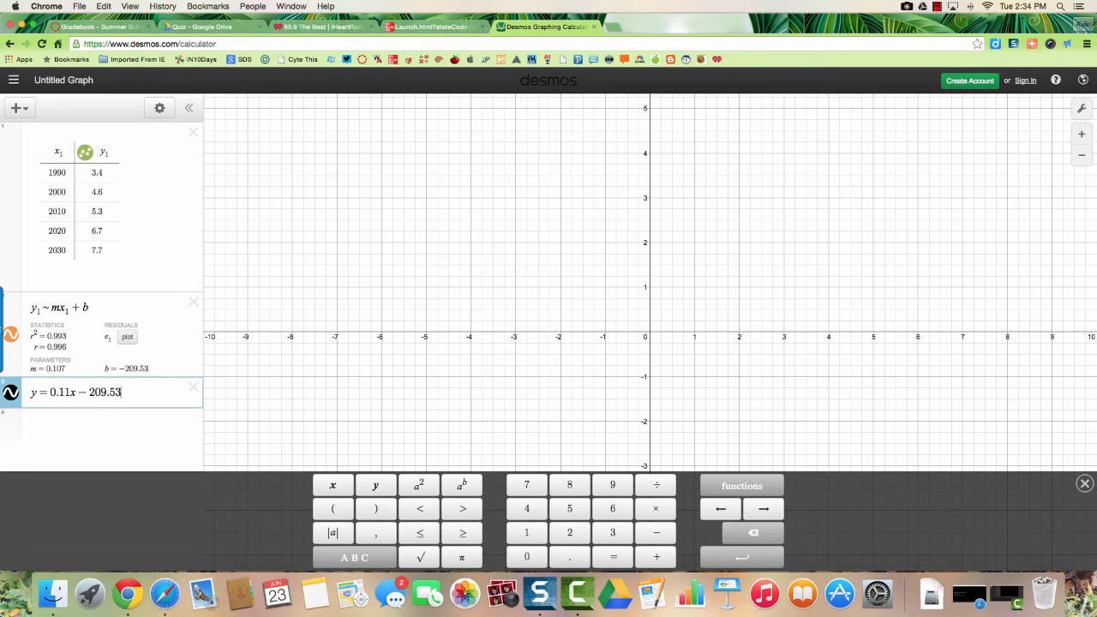